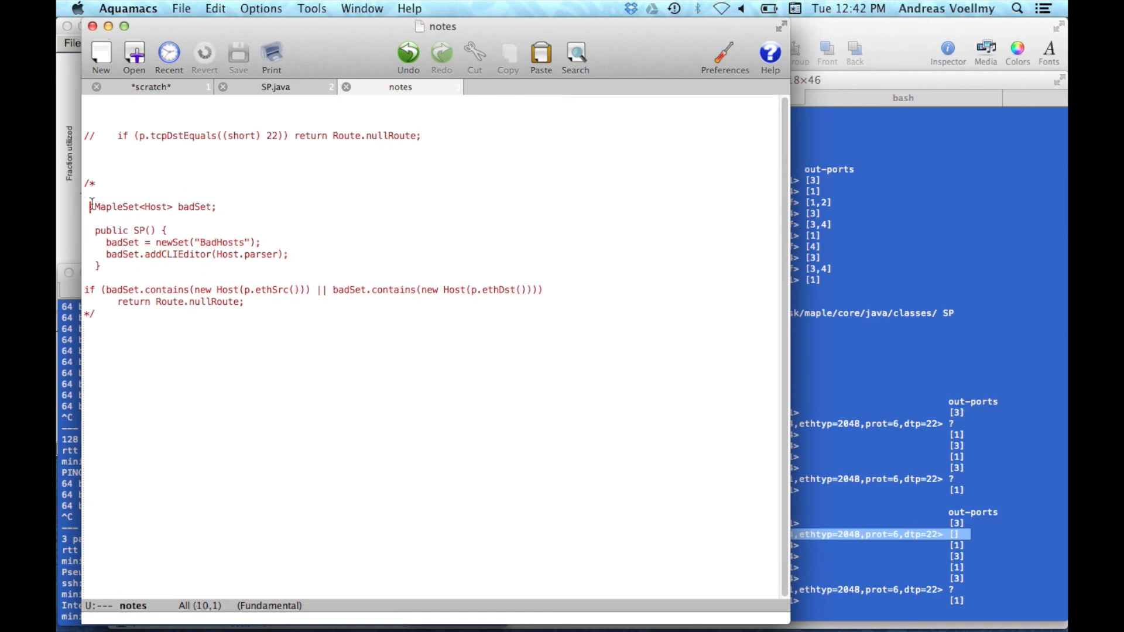
Copy the badSet snippet from the notes buffer and switch back to SP.java.
left_click_drag(90, 206, 244, 300)
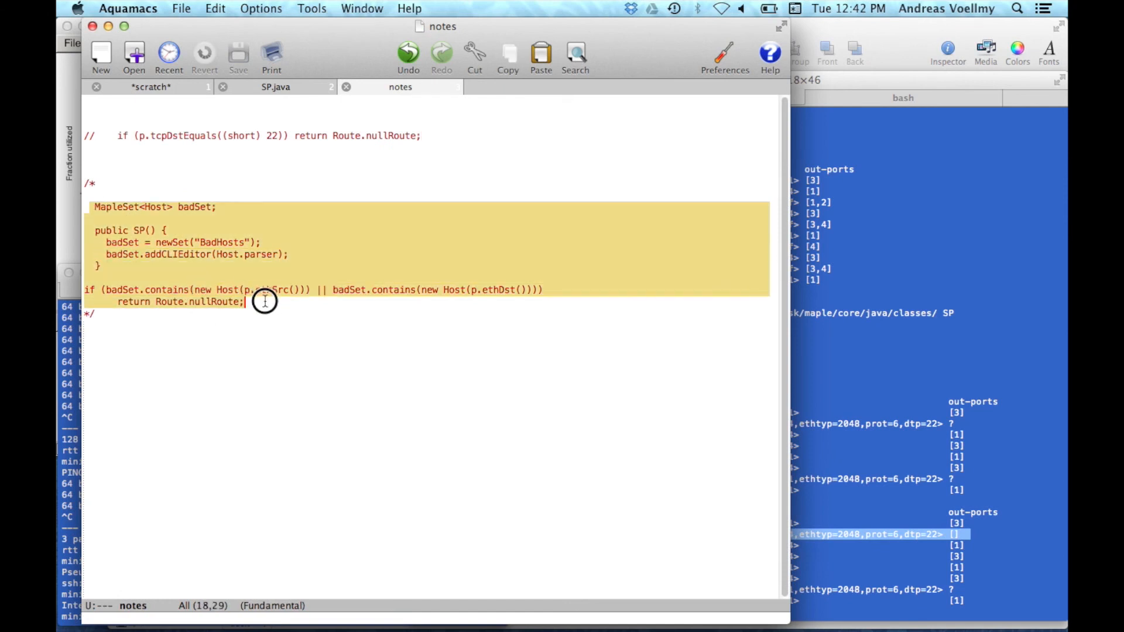
left_click(275, 87)
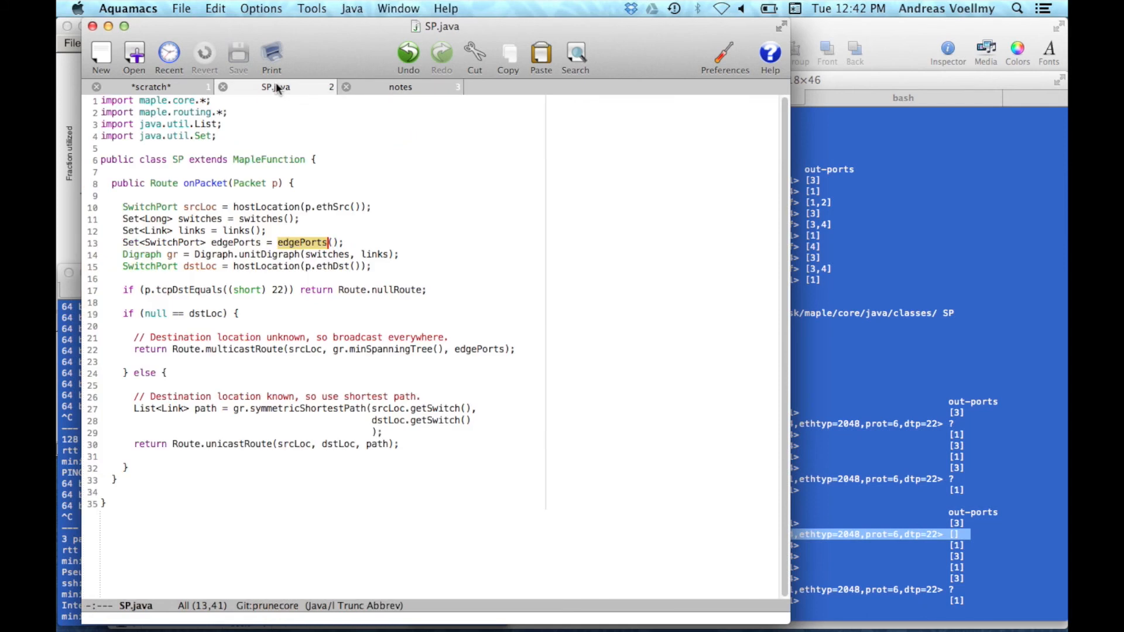